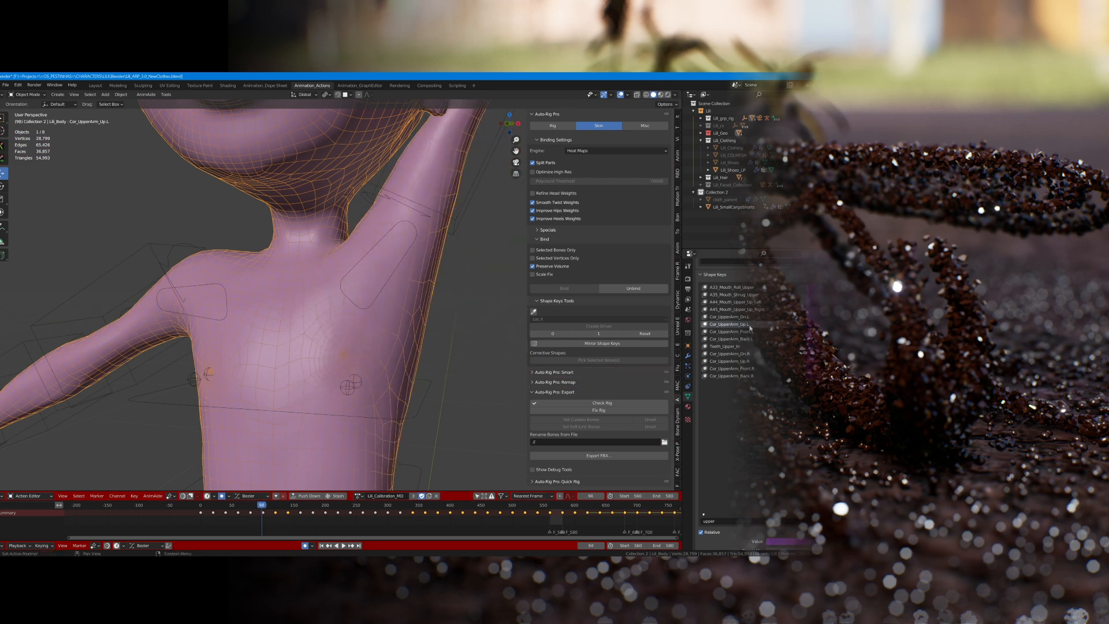
- Convert the dropped FBX jump motion onto Male_African, then play and stop the preview
left_click(261, 504)
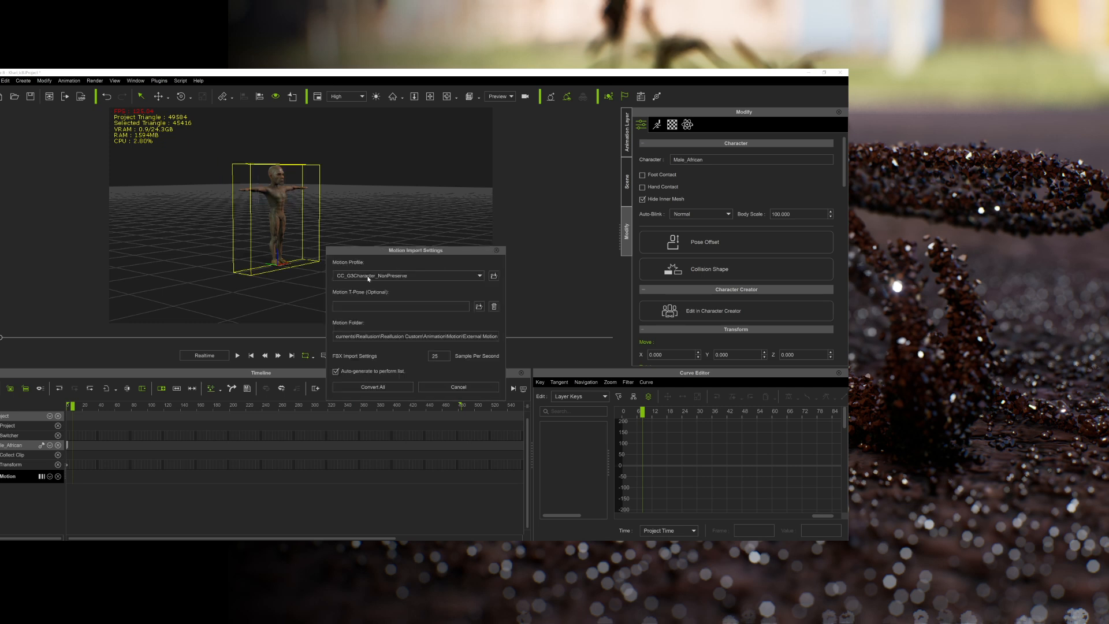
left_click(371, 387)
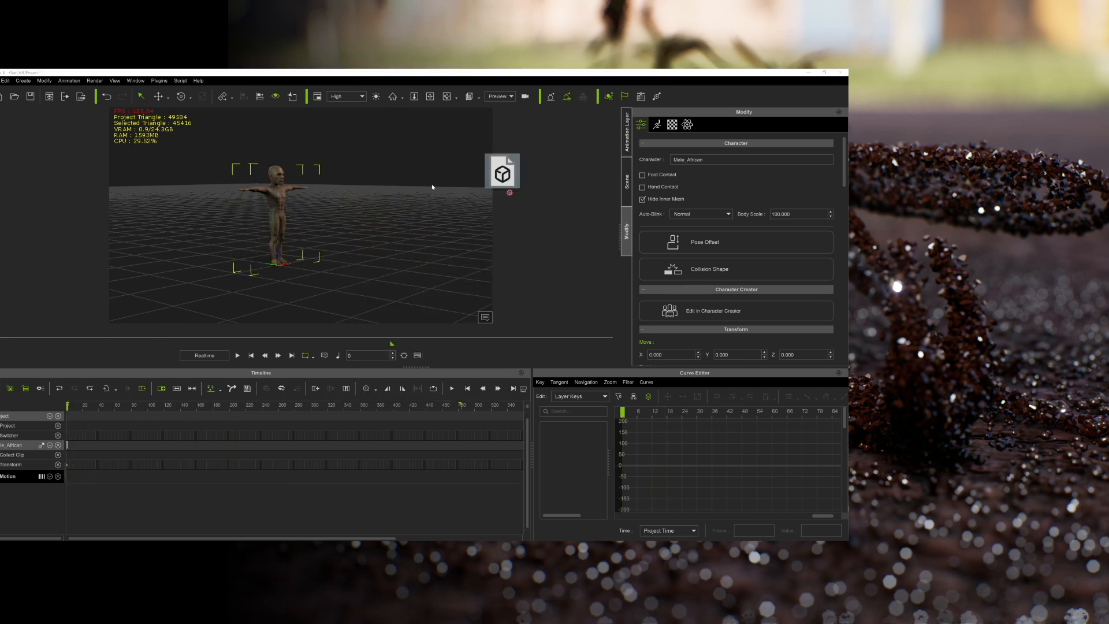
left_click(237, 355)
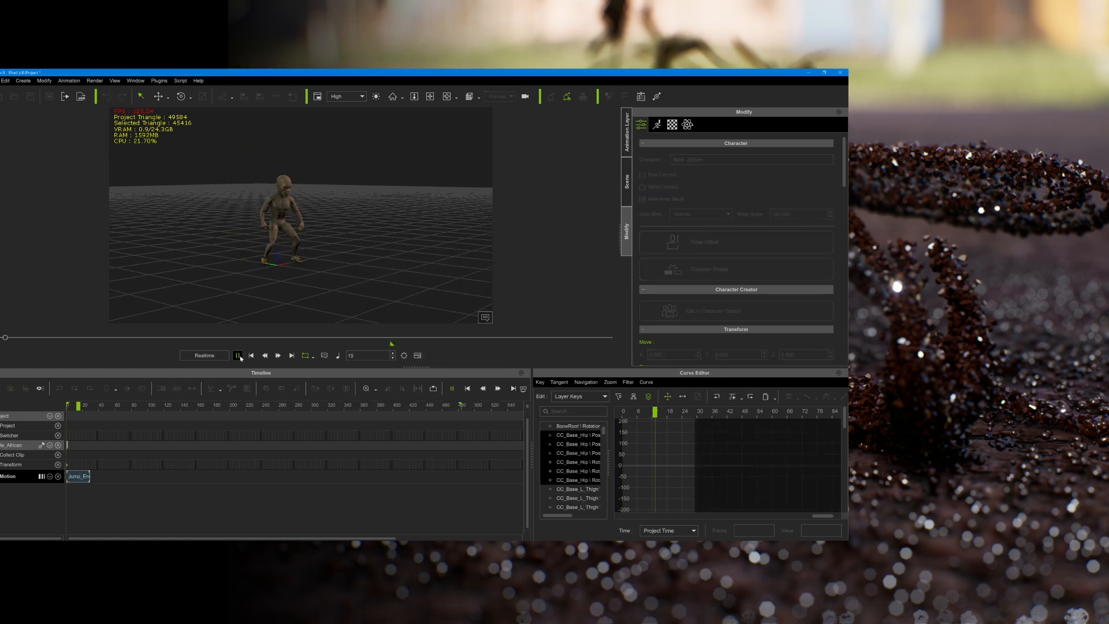
left_click(238, 355)
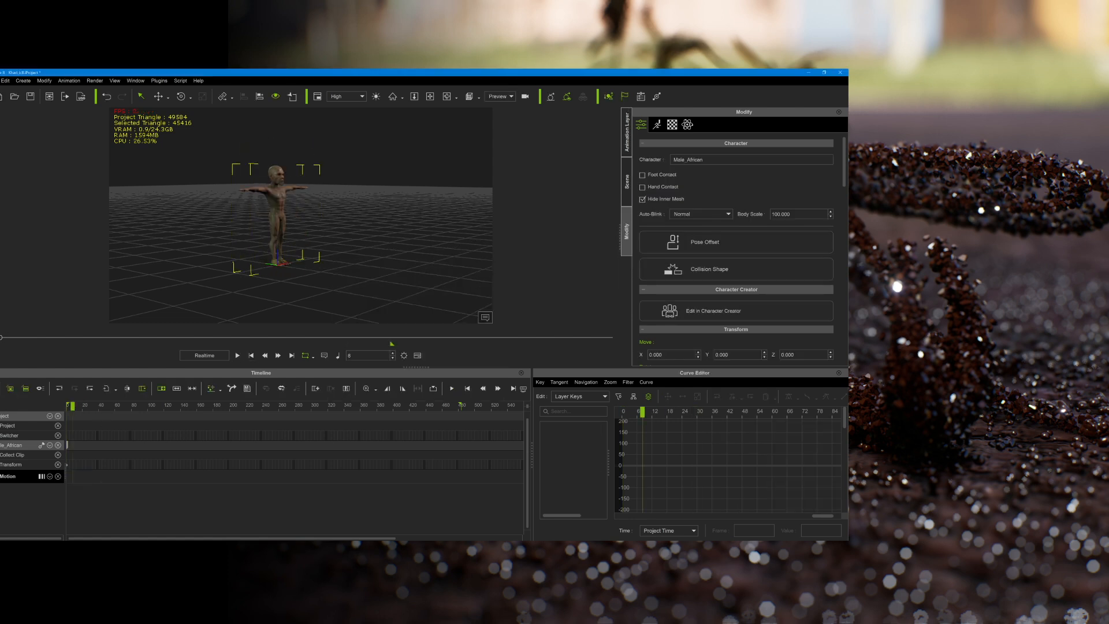